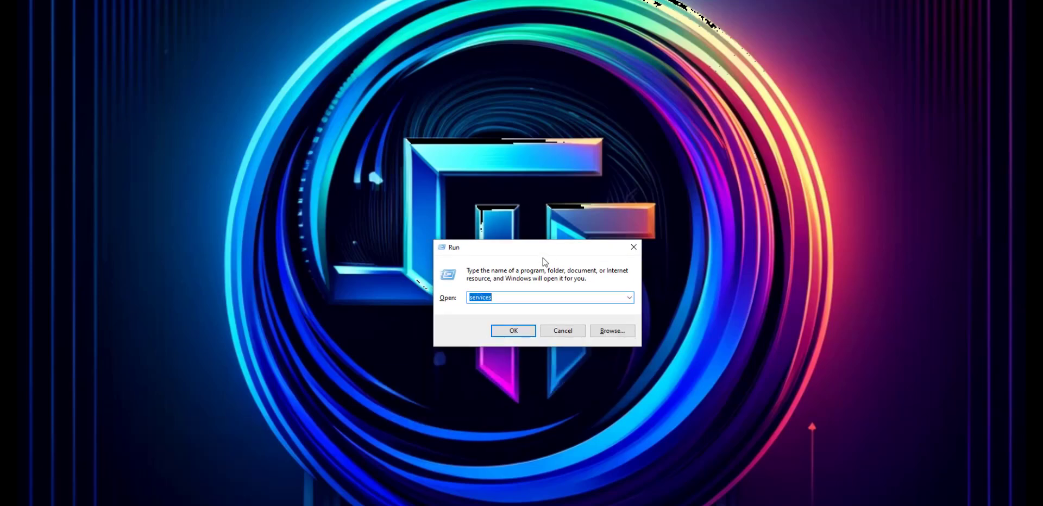
# Step: Run %appdata% to open the Roaming AppData folder in File Explorer
pyautogui.write('%')
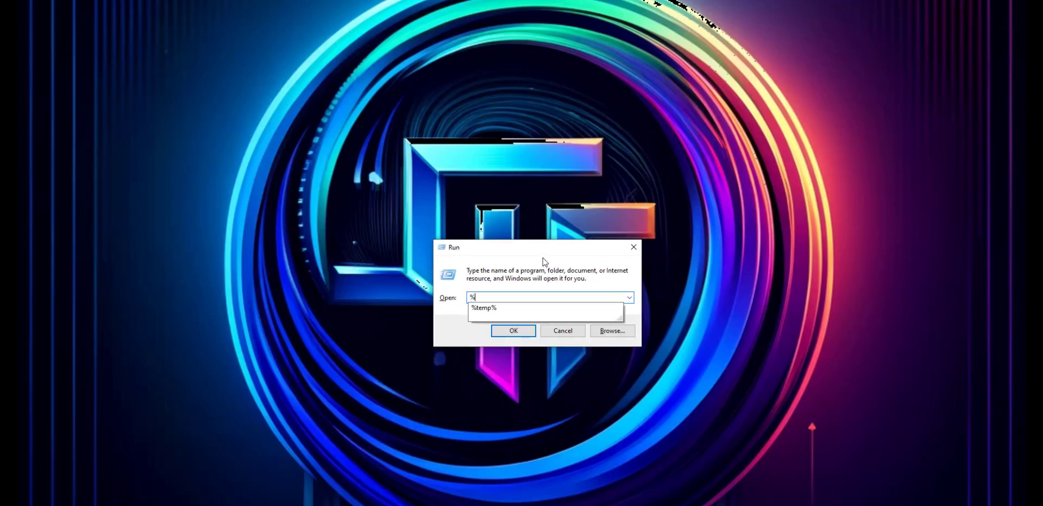
pyautogui.write('appdata%')
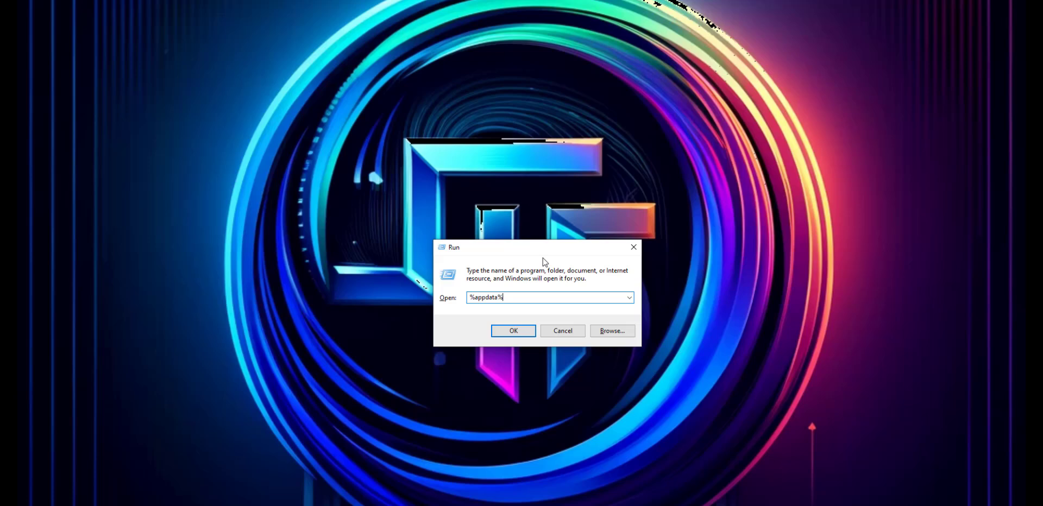
pyautogui.click(513, 331)
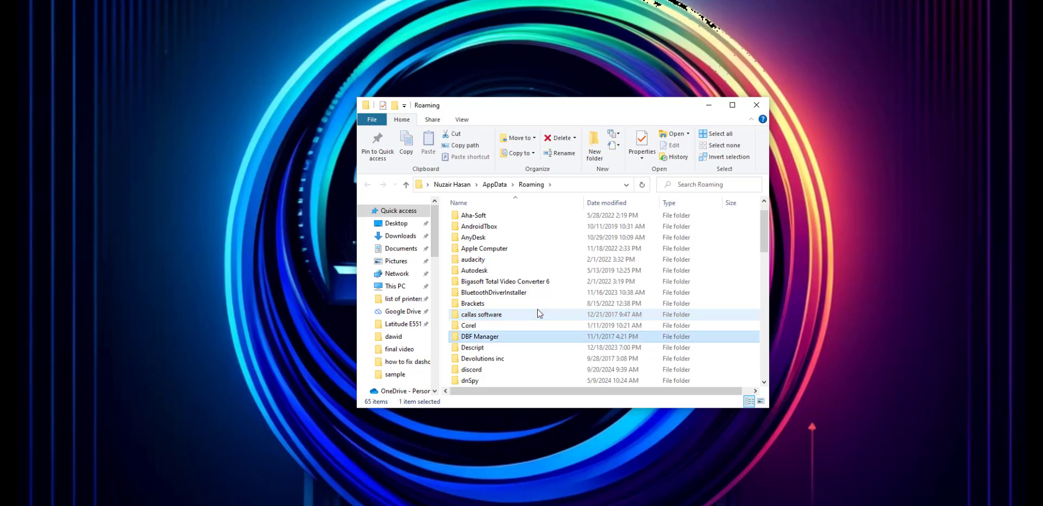
# Step: Select the discord folder in Roaming and bring up its context menu
pyautogui.click(471, 370)
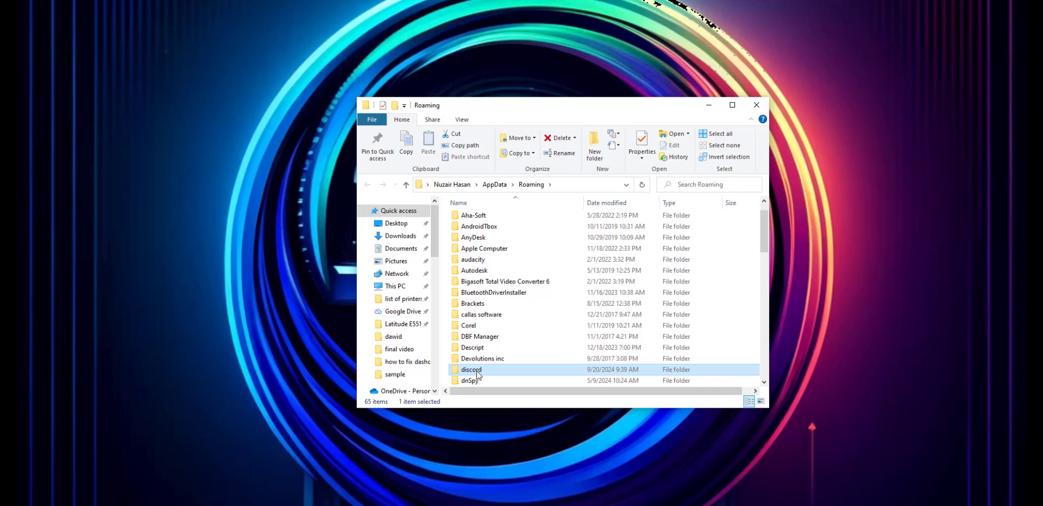
pyautogui.rightClick(471, 370)
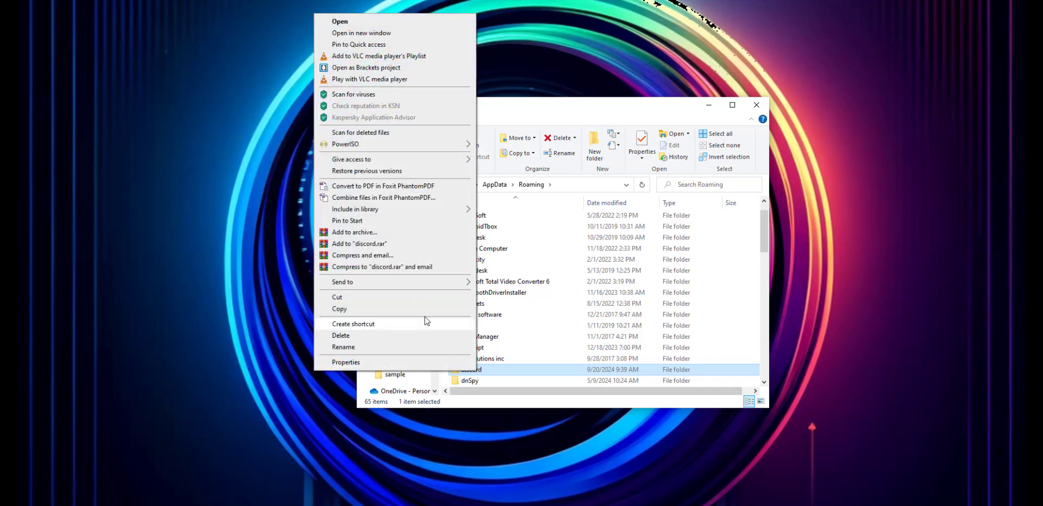
pyautogui.moveTo(375, 340)
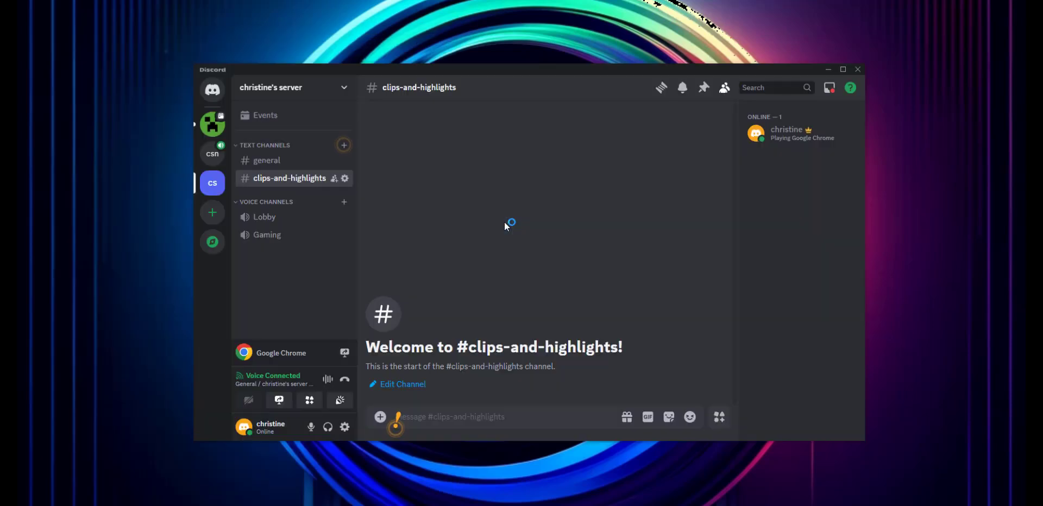
pyautogui.moveTo(779, 379)
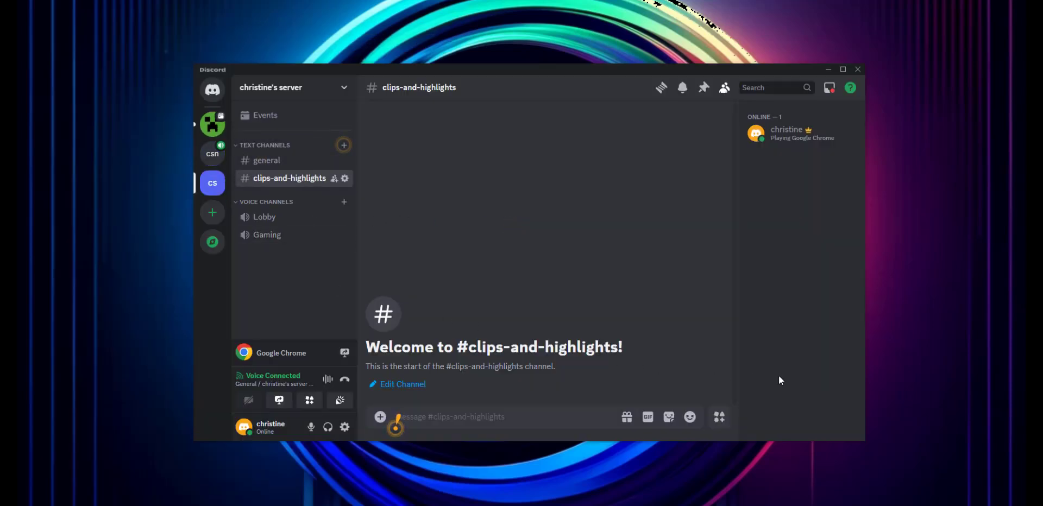
pyautogui.moveTo(742, 307)
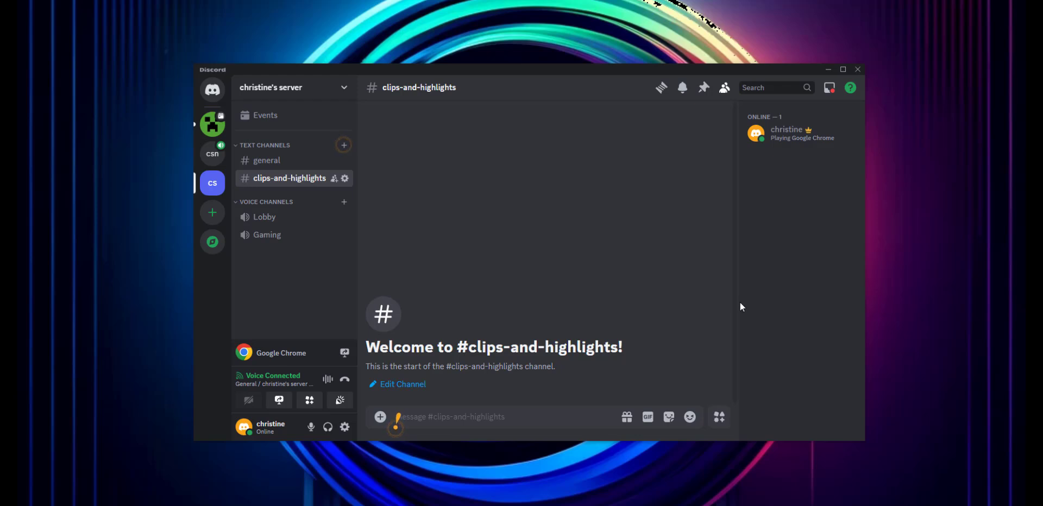
# Step: Switch Discord from a server channel to the Direct Messages home and its Add Friend page
pyautogui.click(211, 89)
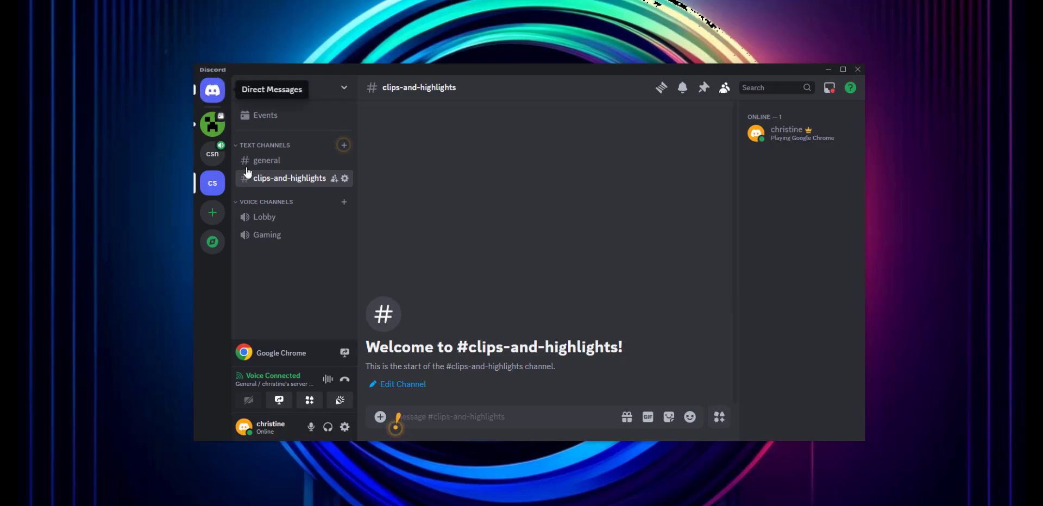
pyautogui.click(211, 90)
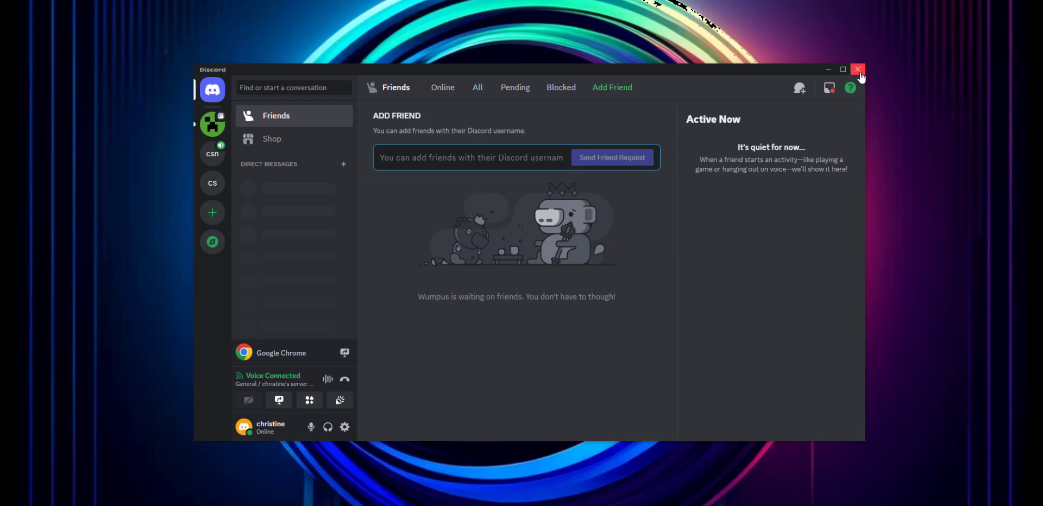
pyautogui.click(471, 157)
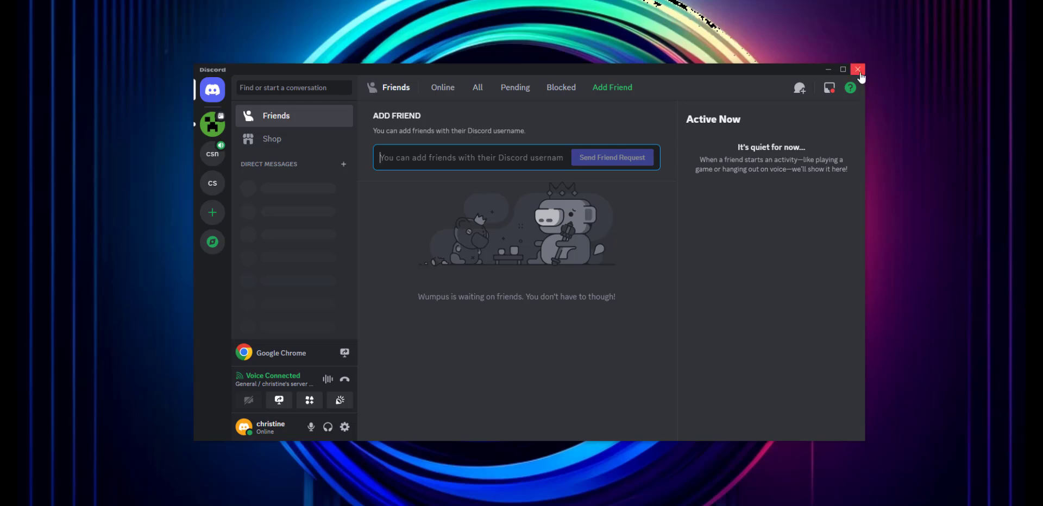